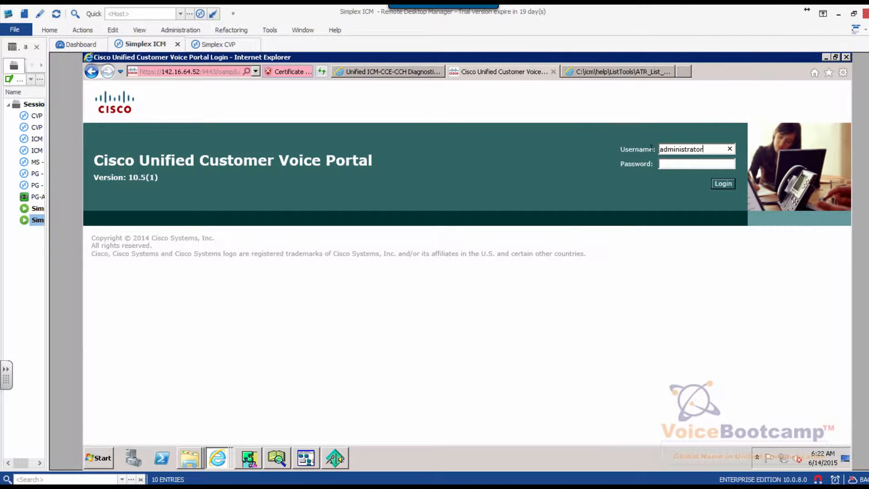
Step: Sign in to the CVP Operations Console as administrator with the account password
left_click(729, 149)
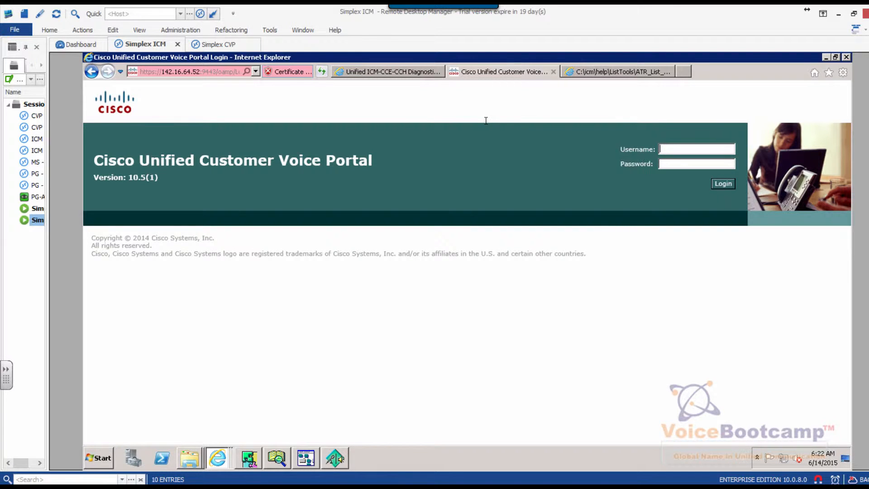
type("administrator")
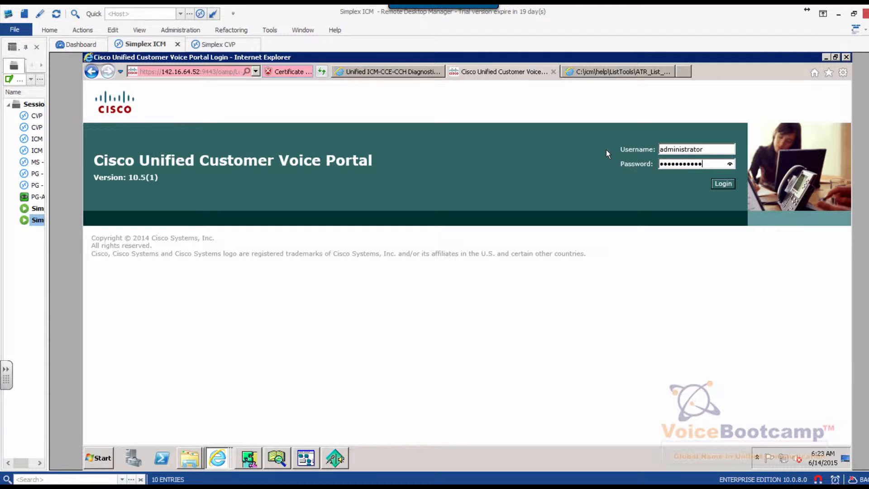
left_click(723, 184)
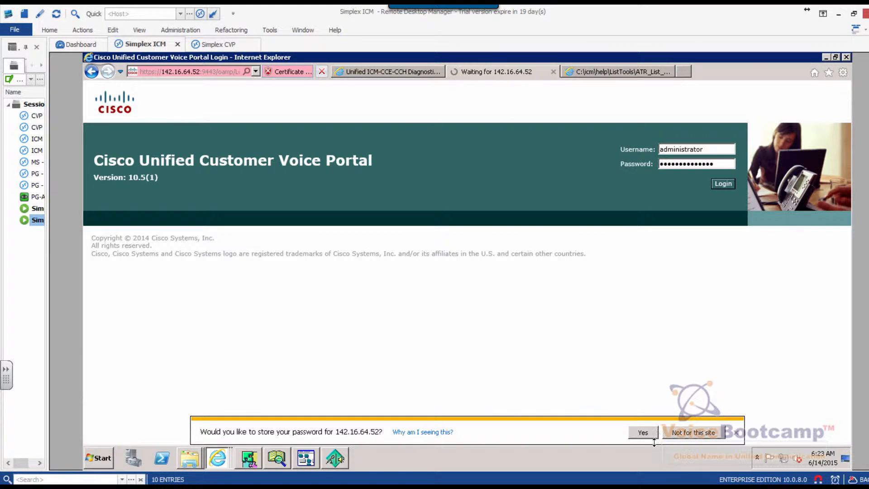
Step: Dismiss the browser's offer to save the login password
left_click(722, 183)
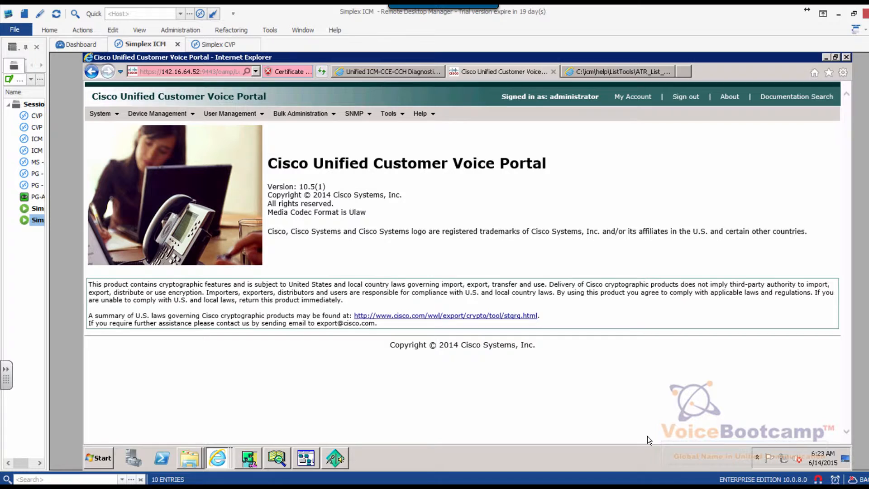
mouse_move(438, 275)
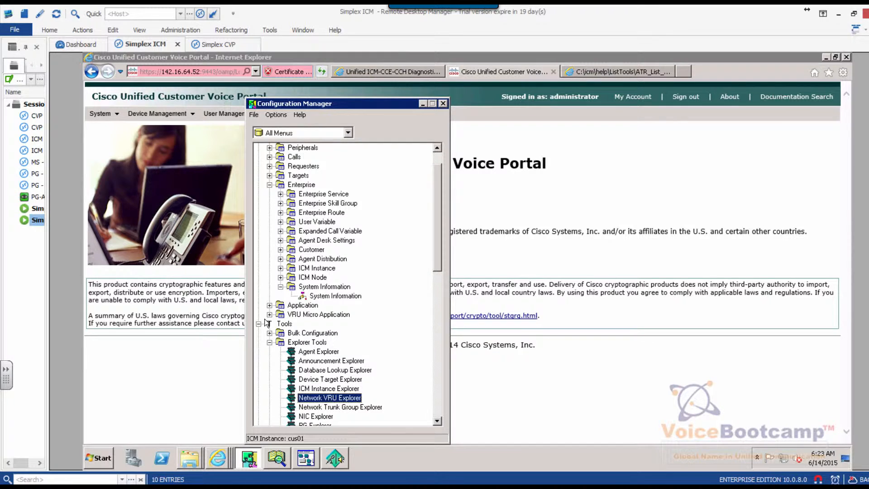
double_click(329, 397)
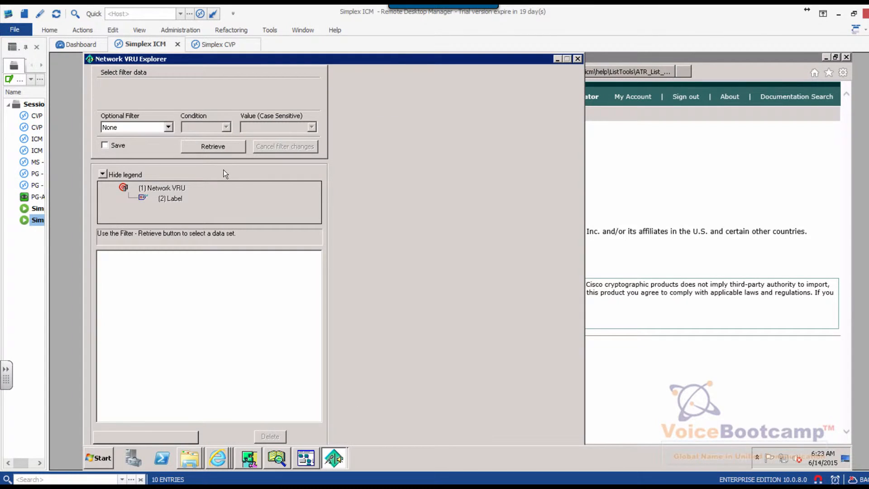
left_click(211, 146)
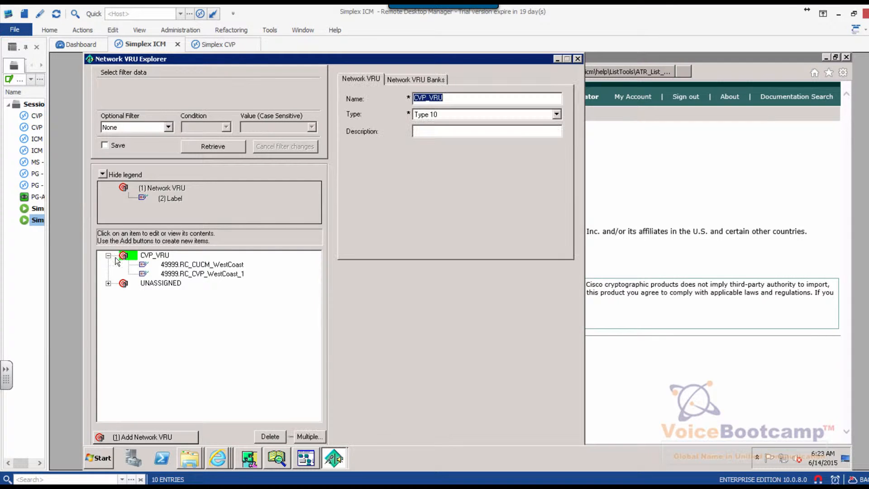
left_click(153, 255)
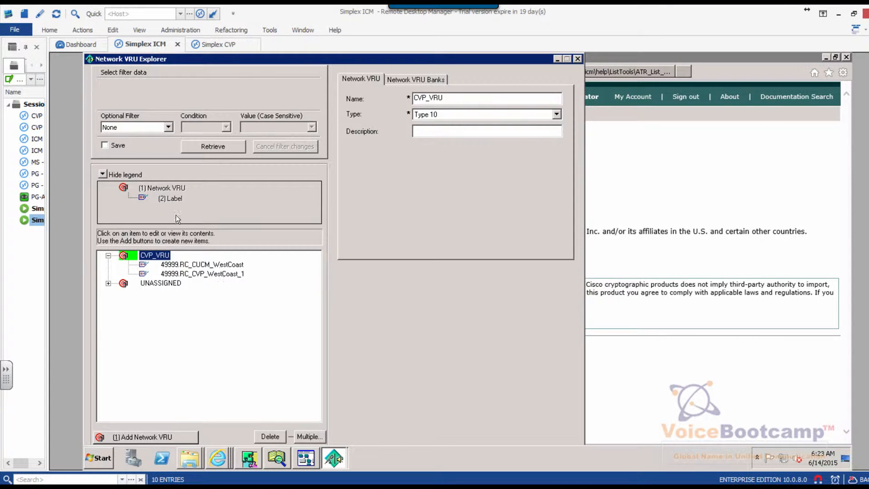
left_click(202, 274)
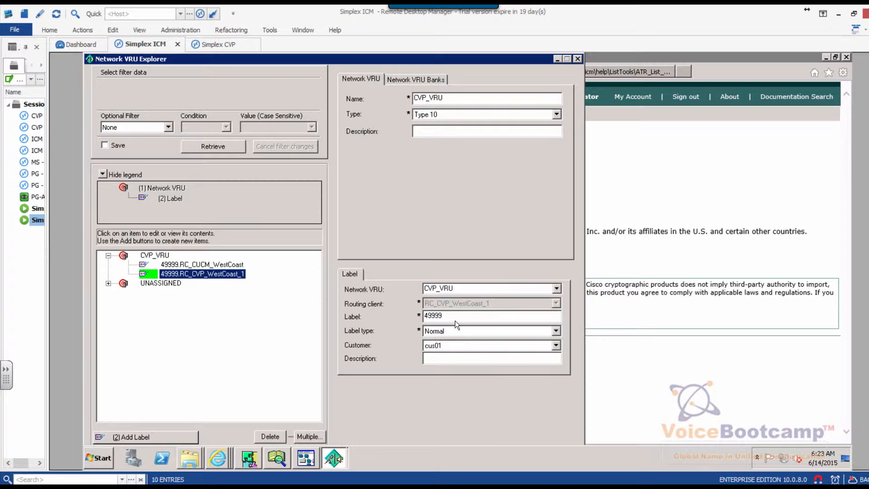
left_click(201, 264)
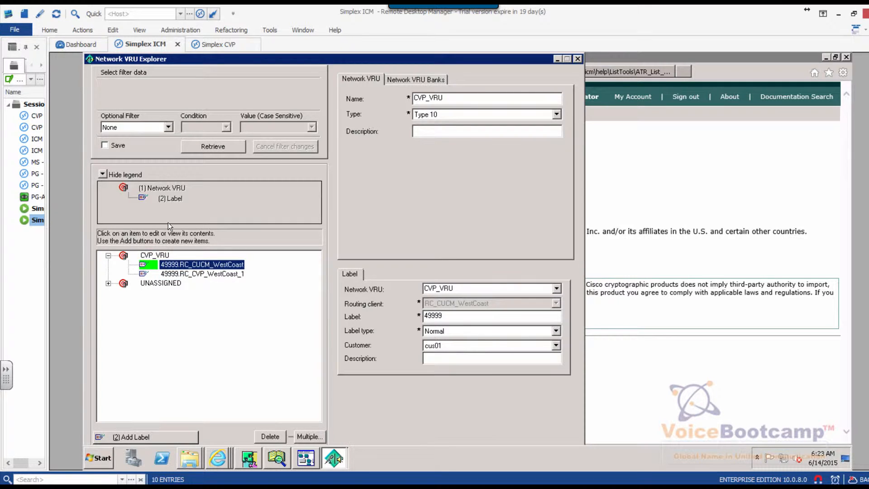
left_click(202, 274)
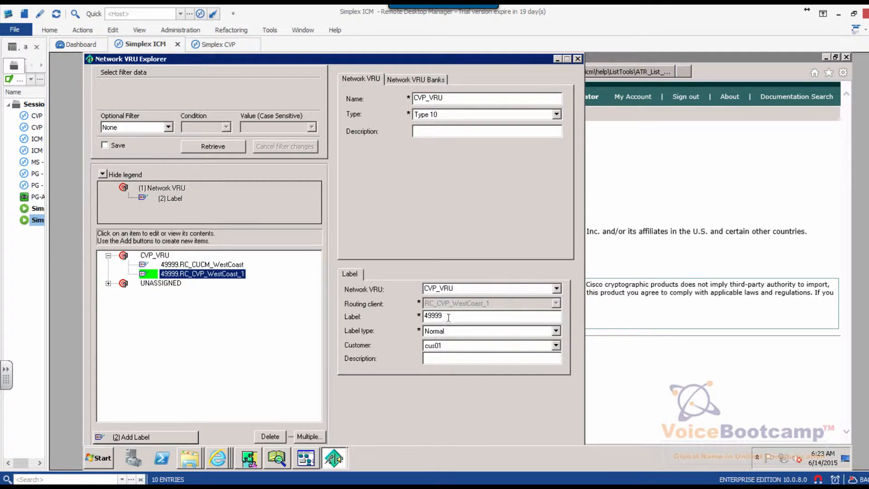
triple_click(432, 315)
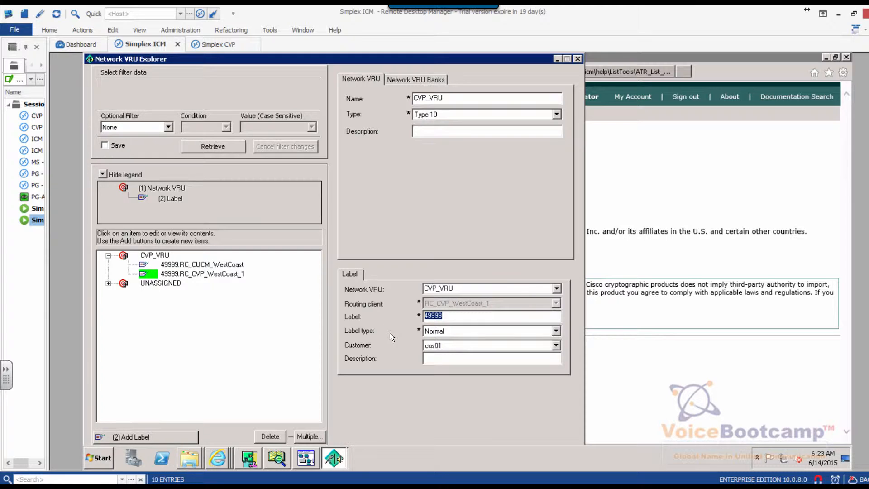
mouse_move(465, 320)
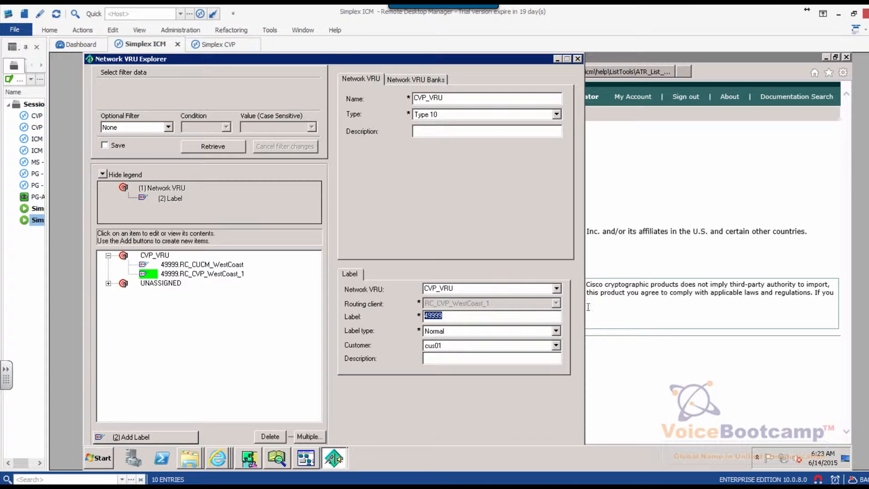
mouse_move(530, 249)
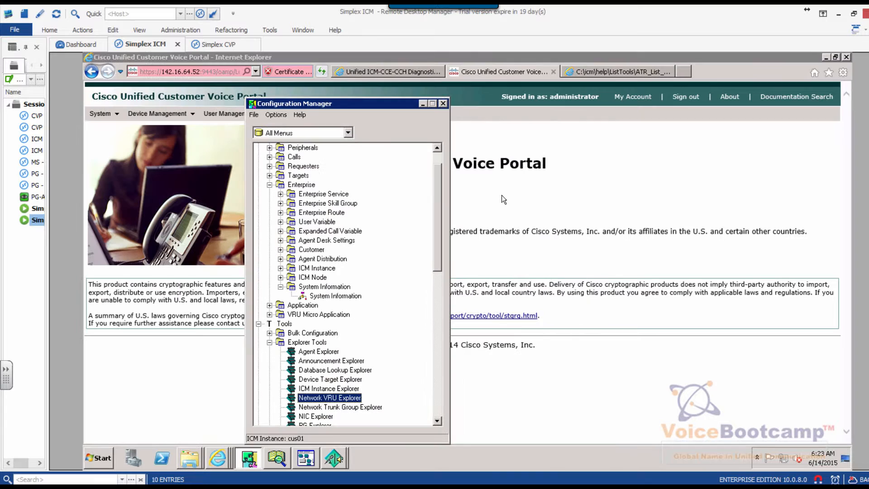
Step: Close Configuration Manager, returning to the CVP 10.5(1) home page
left_click(443, 103)
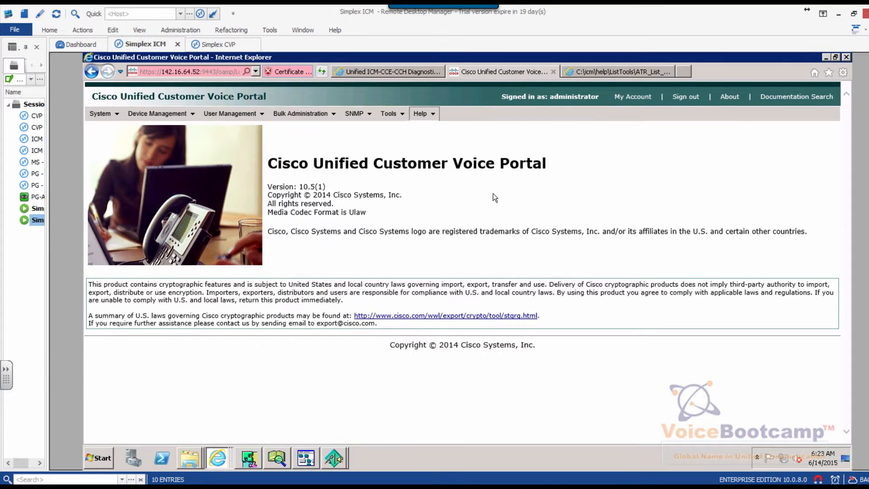
mouse_move(410, 237)
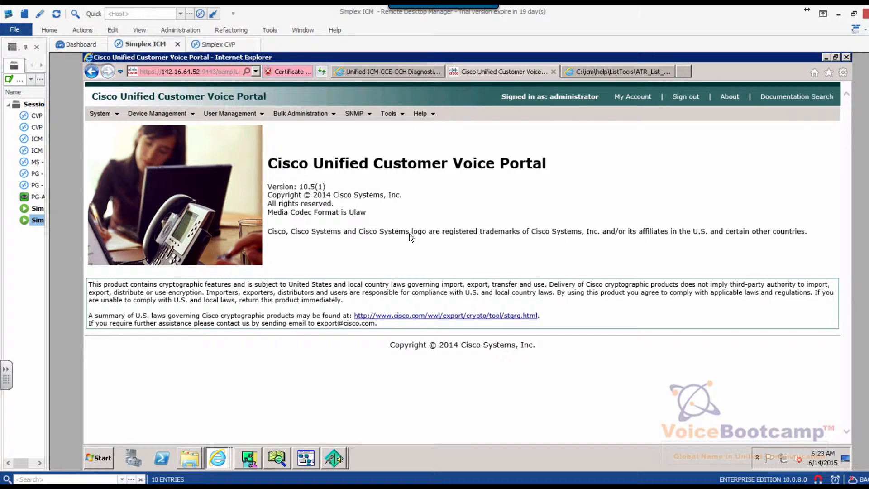
mouse_move(230, 478)
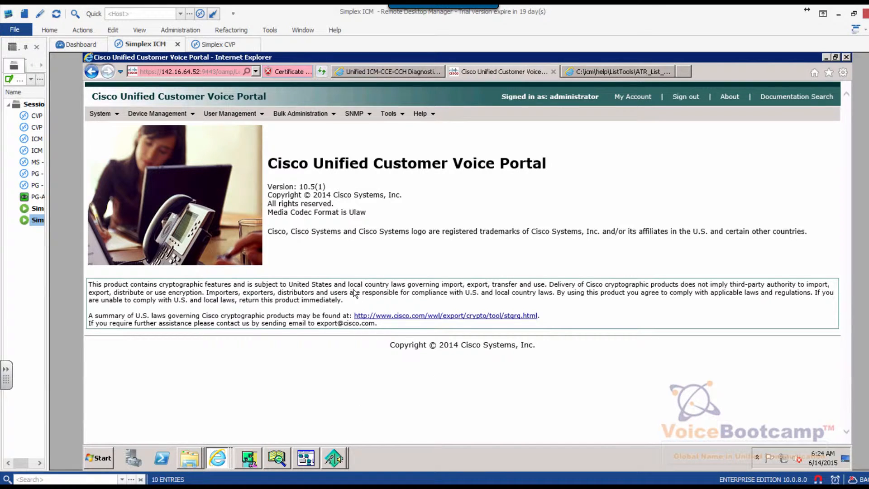
Step: From Device Management > Unified CVP Call Server, edit callserver at 142.16.64.52
left_click(158, 113)
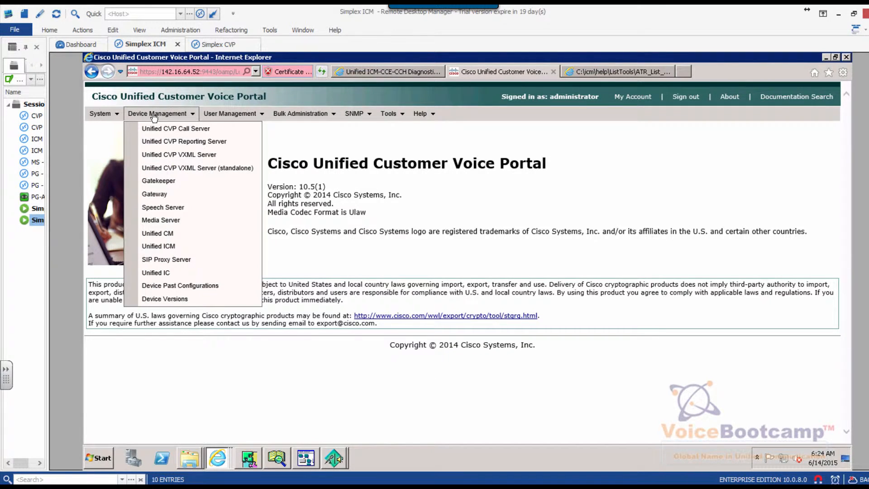
mouse_move(176, 128)
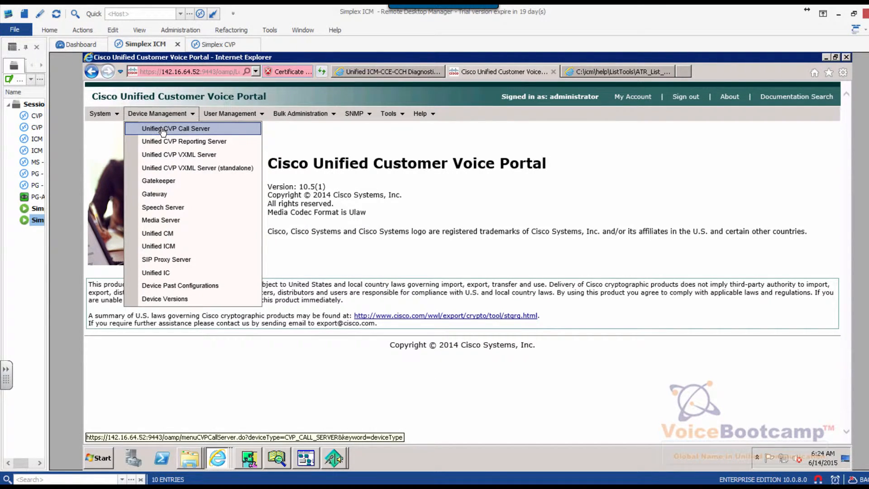
mouse_move(174, 128)
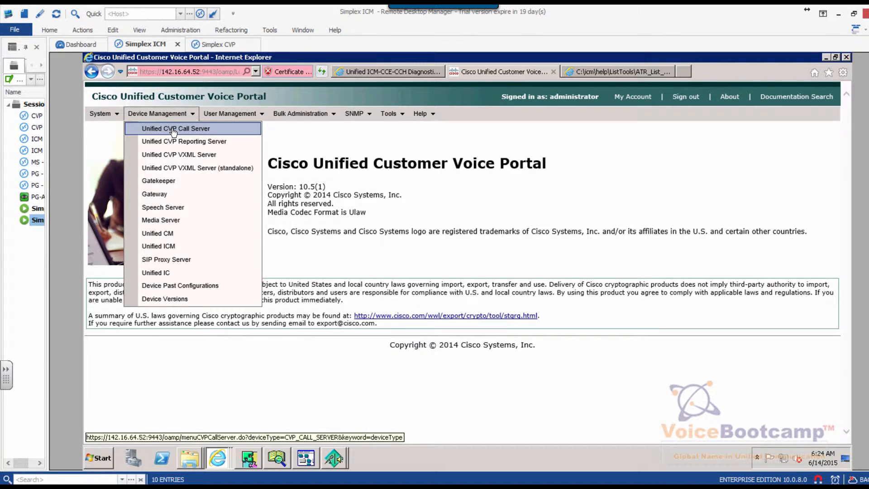
left_click(176, 128)
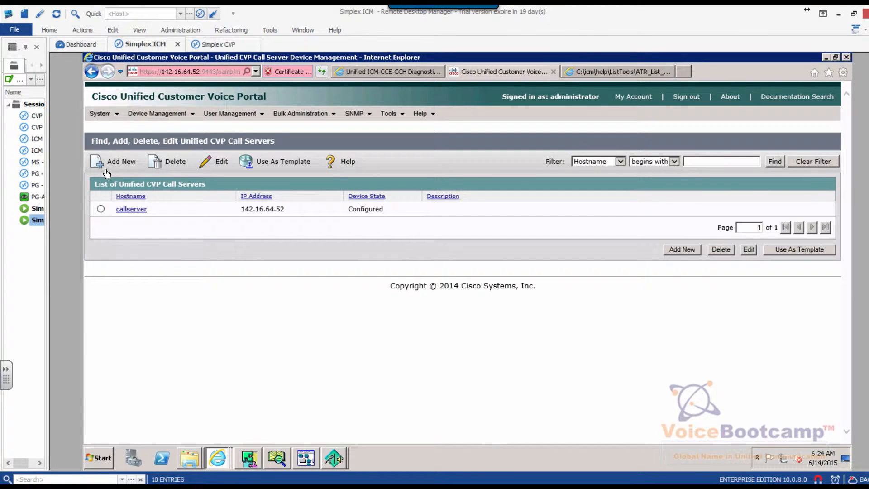
left_click(132, 210)
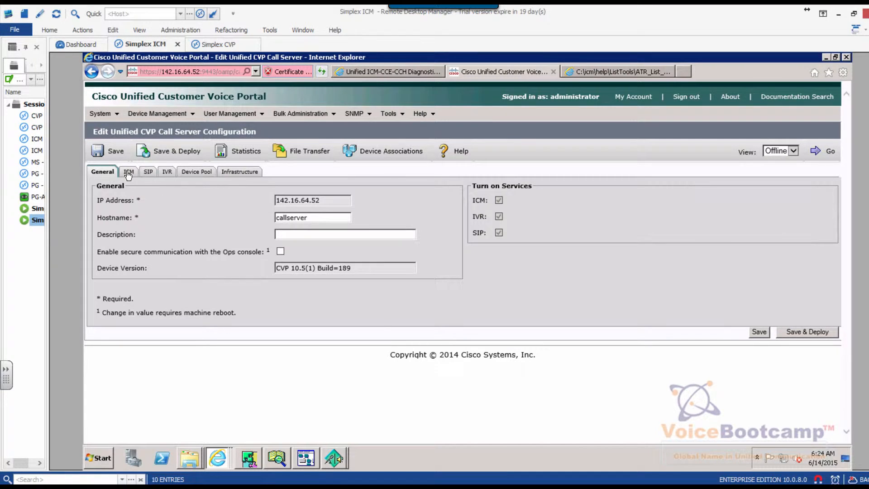
Step: Review callserver's ICM settings, highlighting VRU connection port 5000 and maximum DNIS length 5
left_click(127, 171)
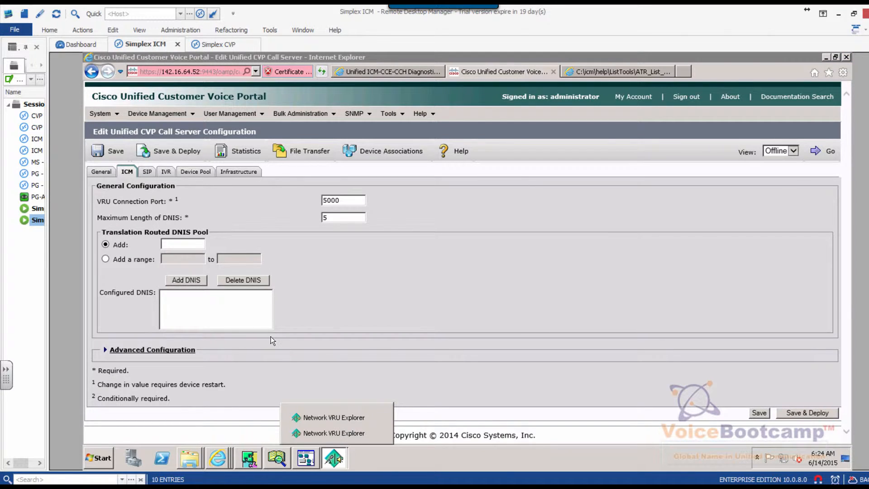
left_click(333, 417)
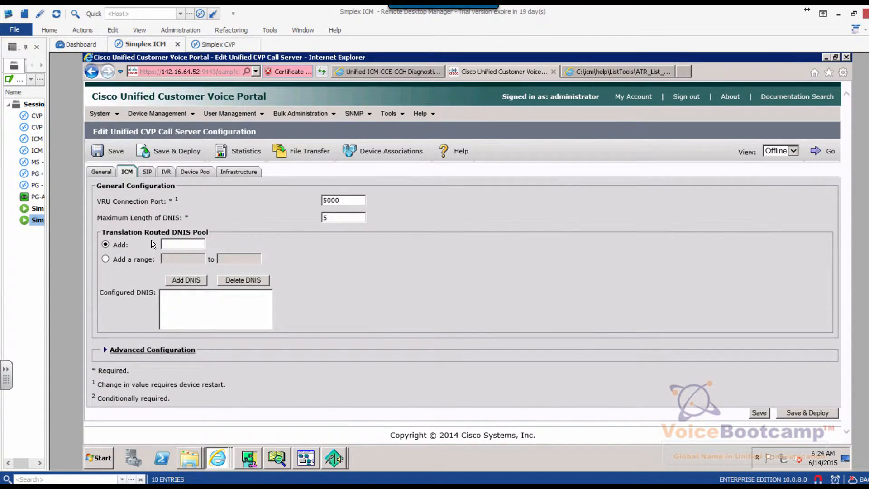
mouse_move(174, 218)
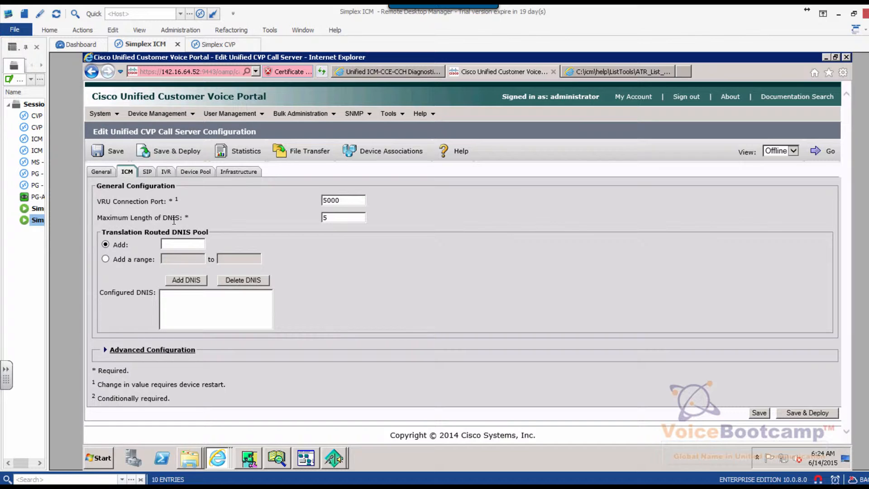
left_click(344, 217)
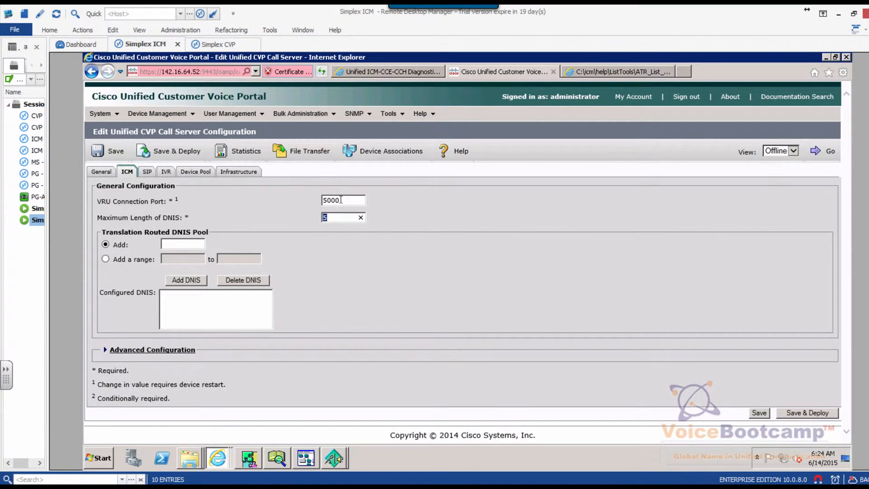
triple_click(342, 200)
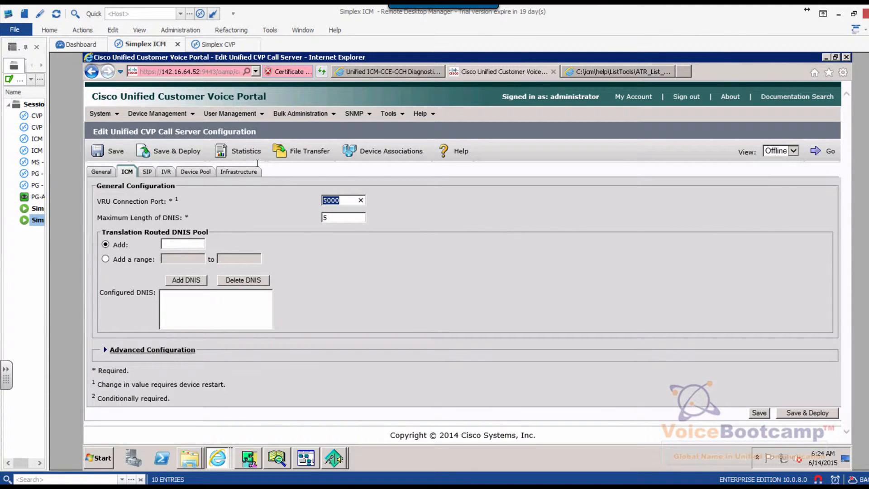
mouse_move(144, 183)
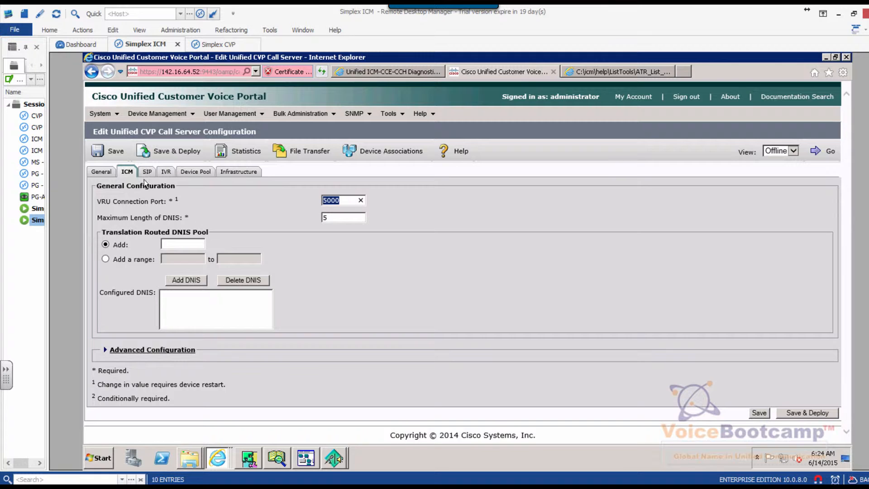
Step: Show callserver's SIP settings and select the local static route 49999> to 142.13.64.254
left_click(147, 171)
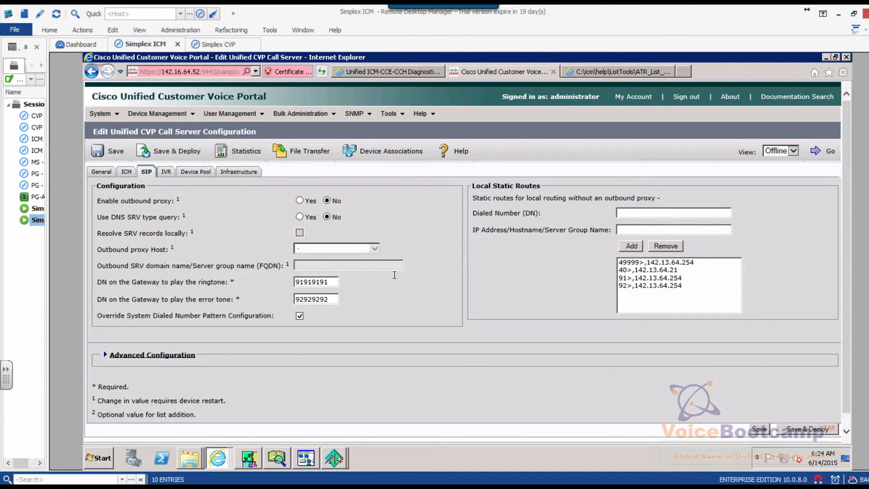
mouse_move(640, 215)
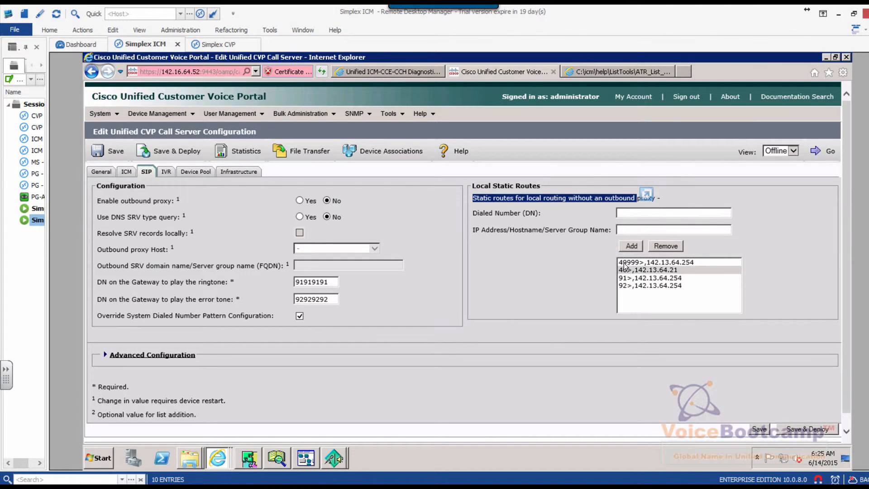
left_click(655, 262)
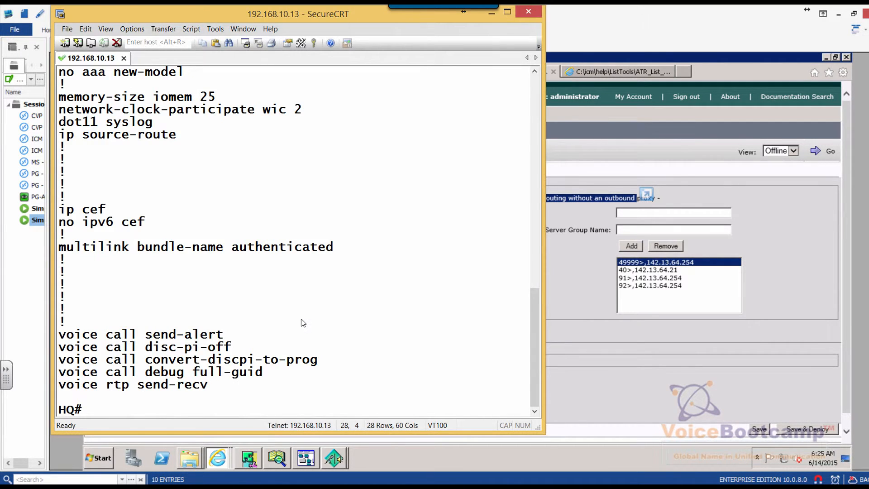
Step: Run 'show ip int brief' on the HQ router, confirming FastEthernet0/1 up at 142.13.64.254
type("show ip int brief")
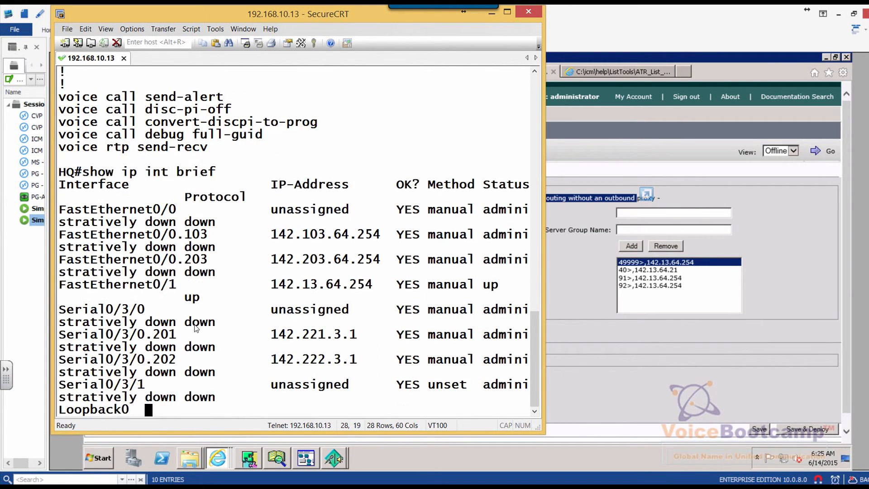
double_click(321, 259)
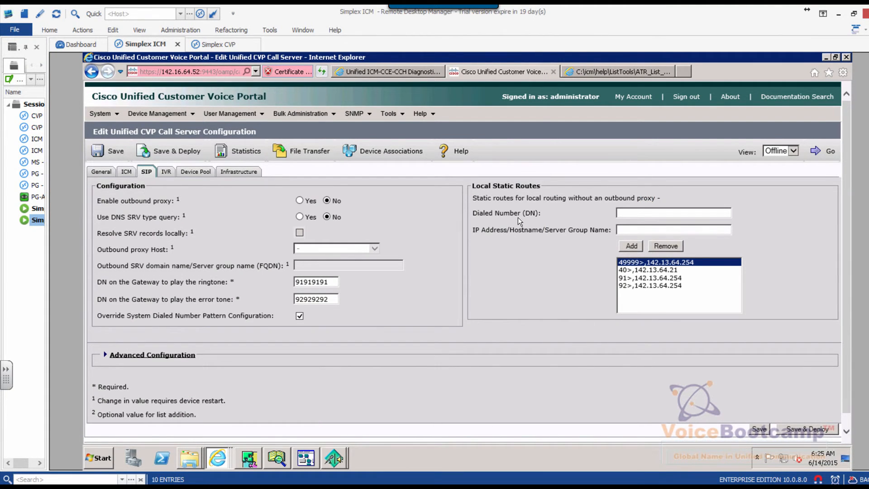
Step: Launch the MultiLab softphone, declining registration, and bring up the installed programs list
left_click(654, 269)
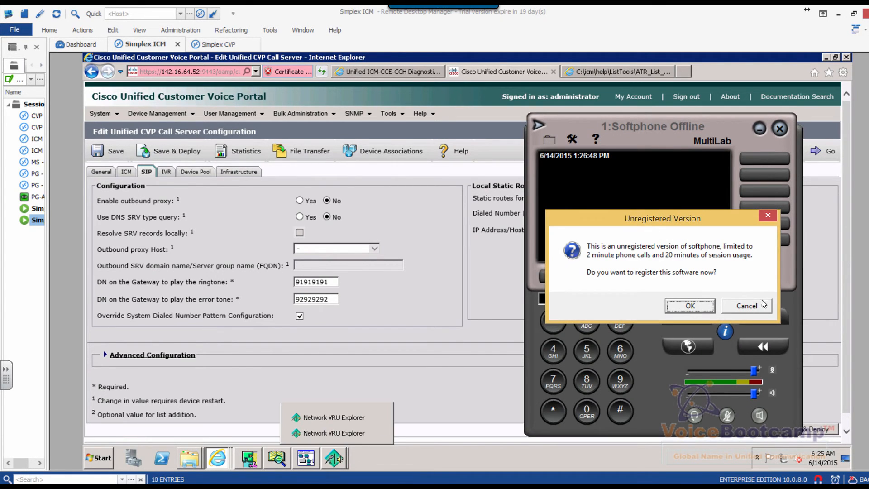
left_click(746, 306)
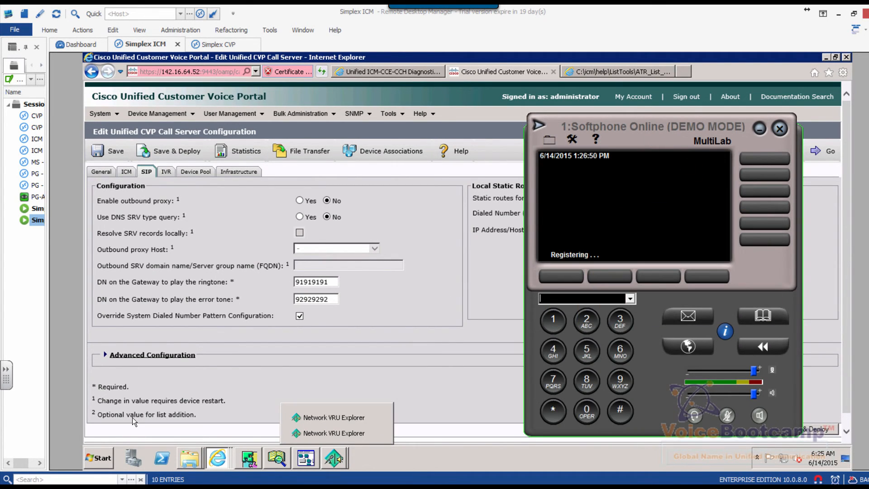
left_click(98, 457)
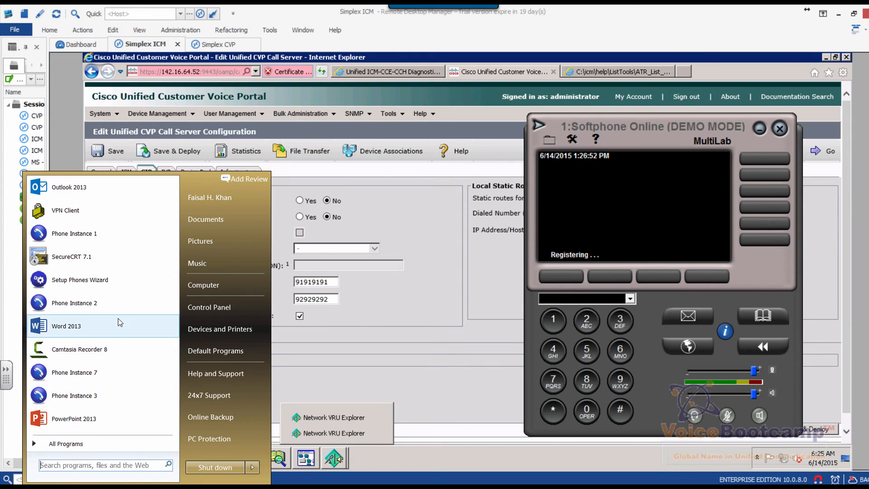
mouse_move(102, 308)
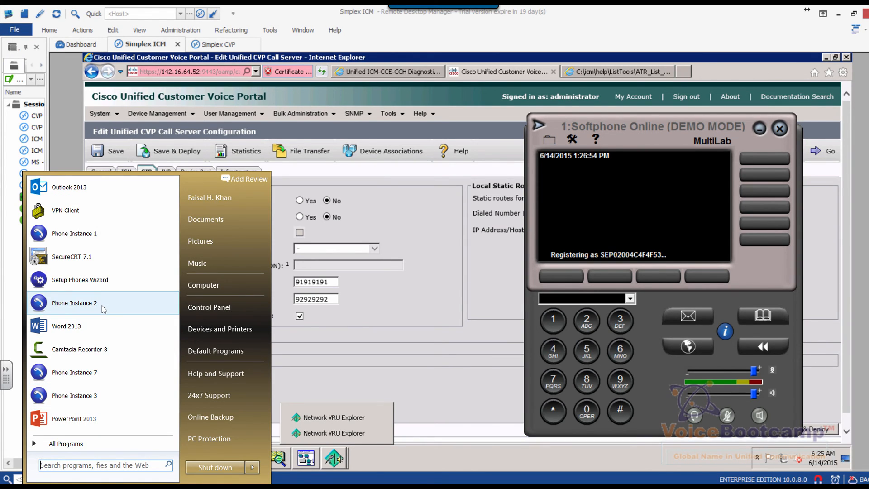